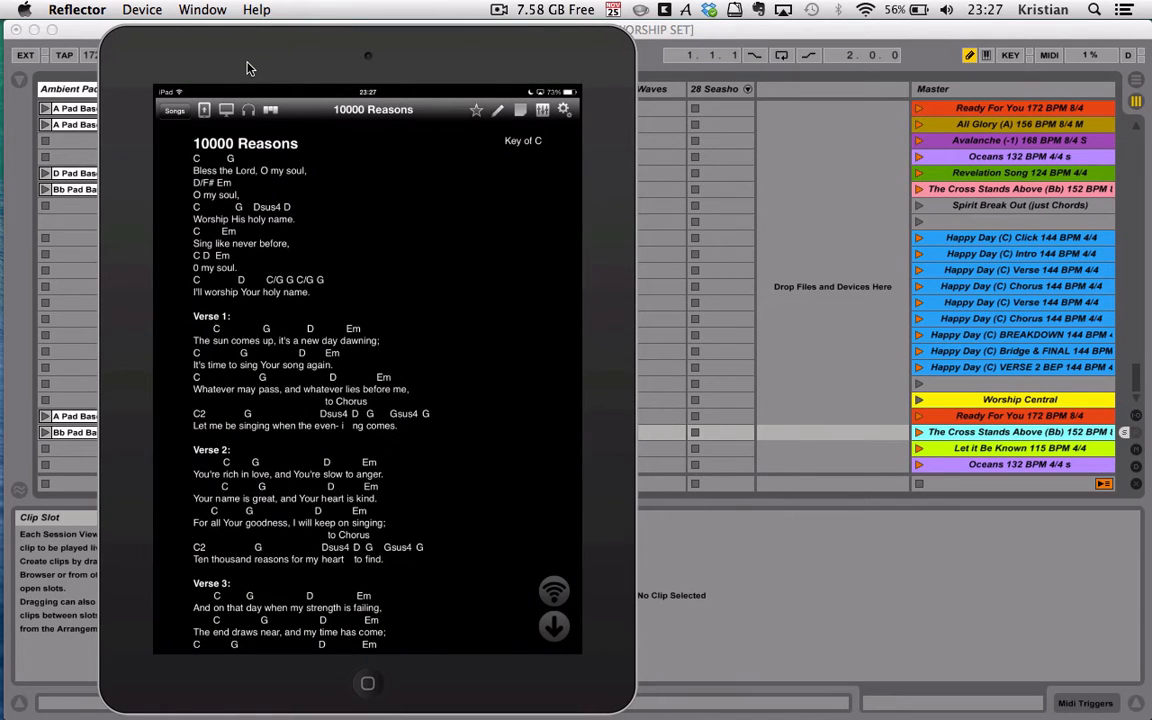
- Browse All Songs and My Sets, ending on the set folders list (All Sets, Kinetic, Spring harvest, Sunday)
click(177, 110)
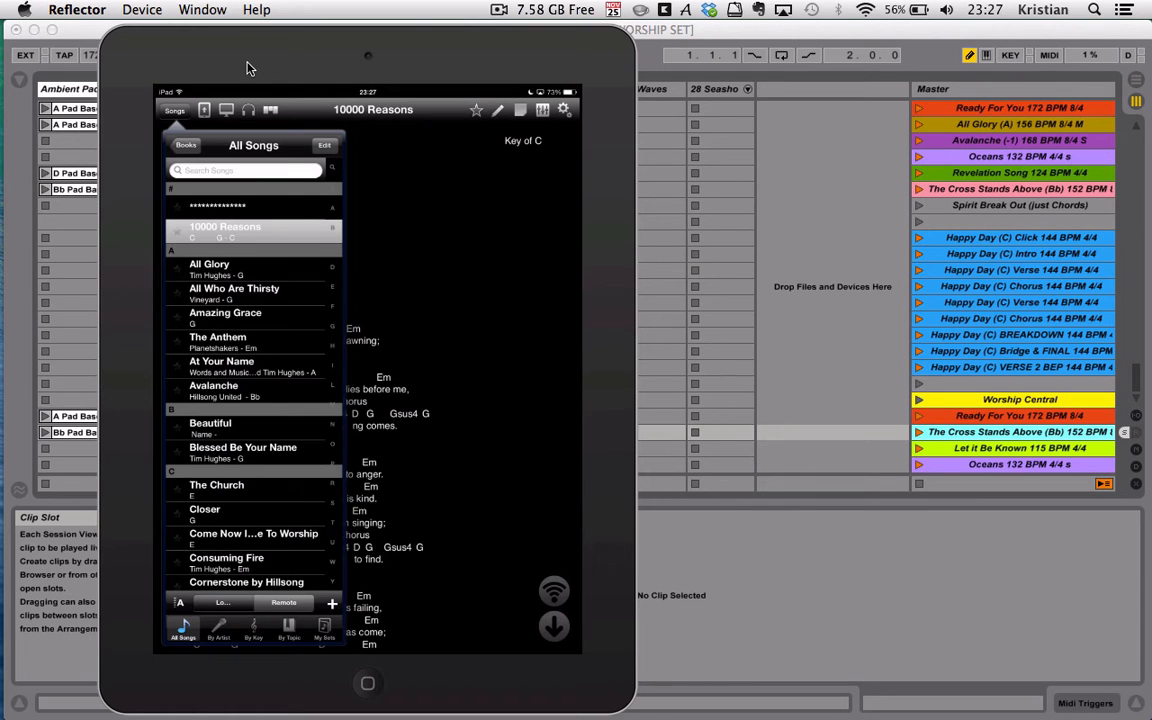
scroll(down, 3)
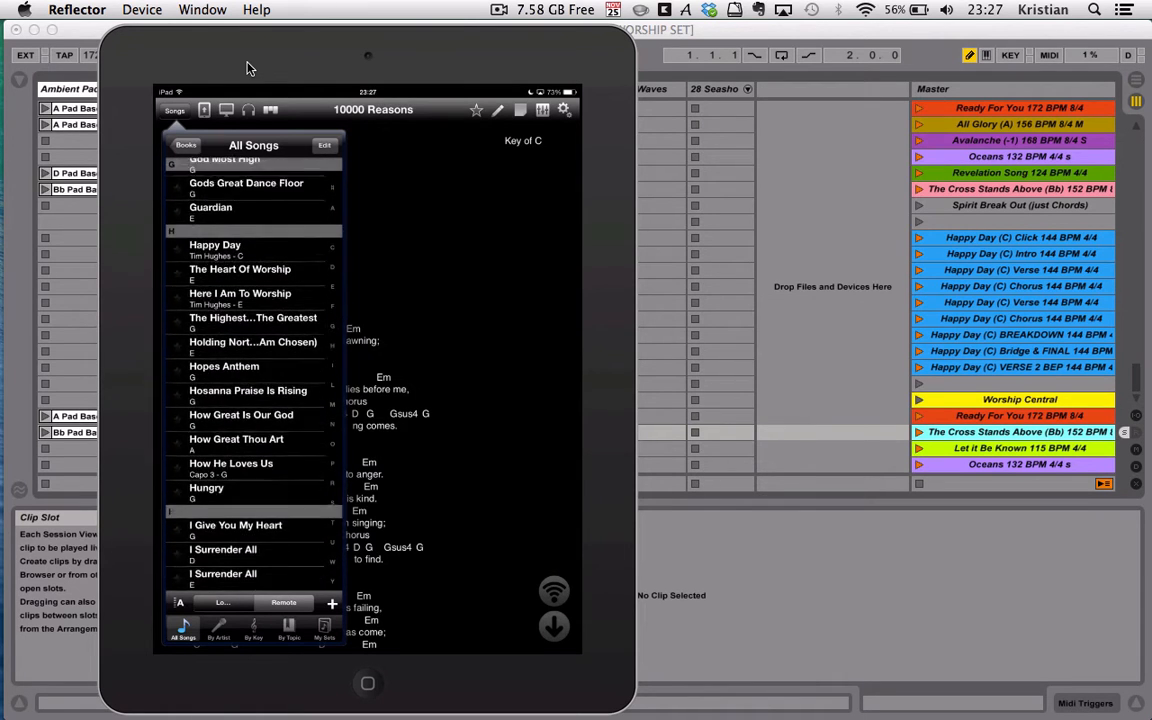
click(322, 630)
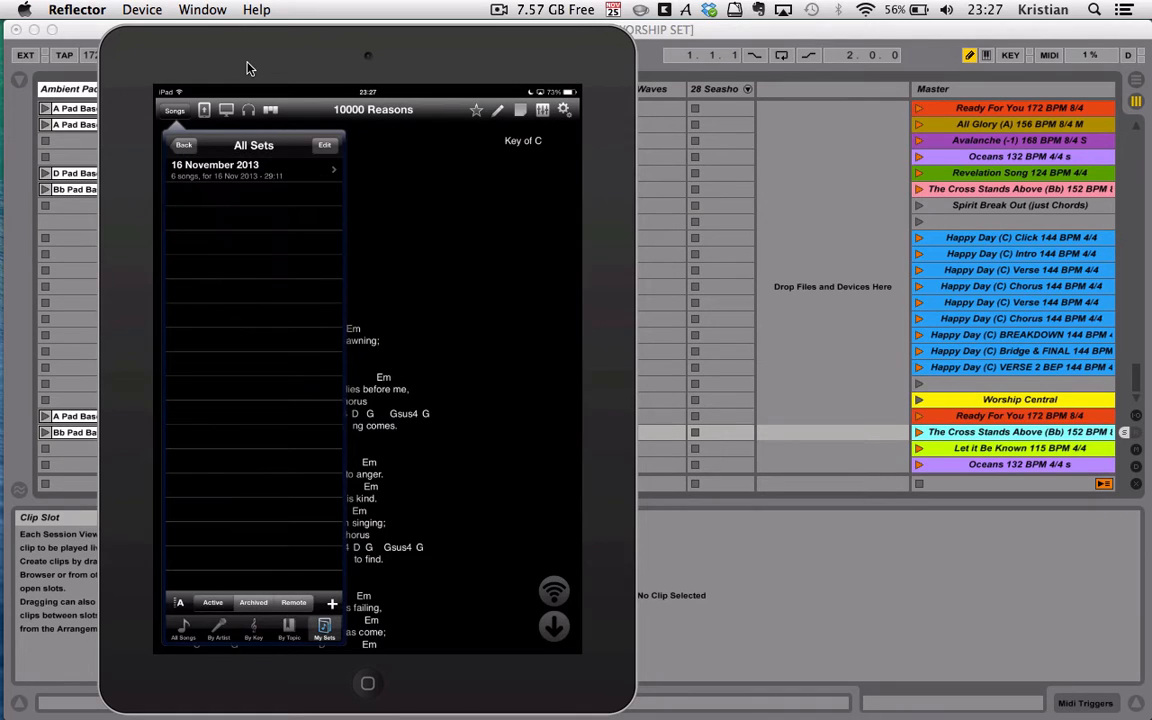
click(182, 145)
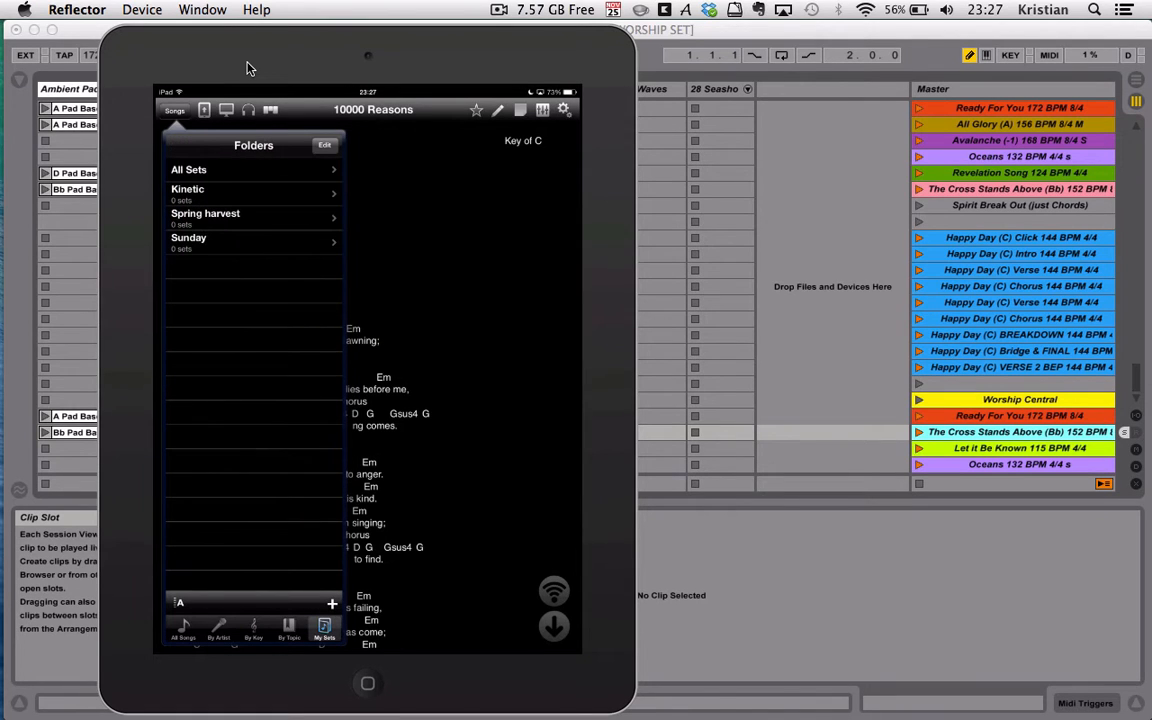
click(179, 631)
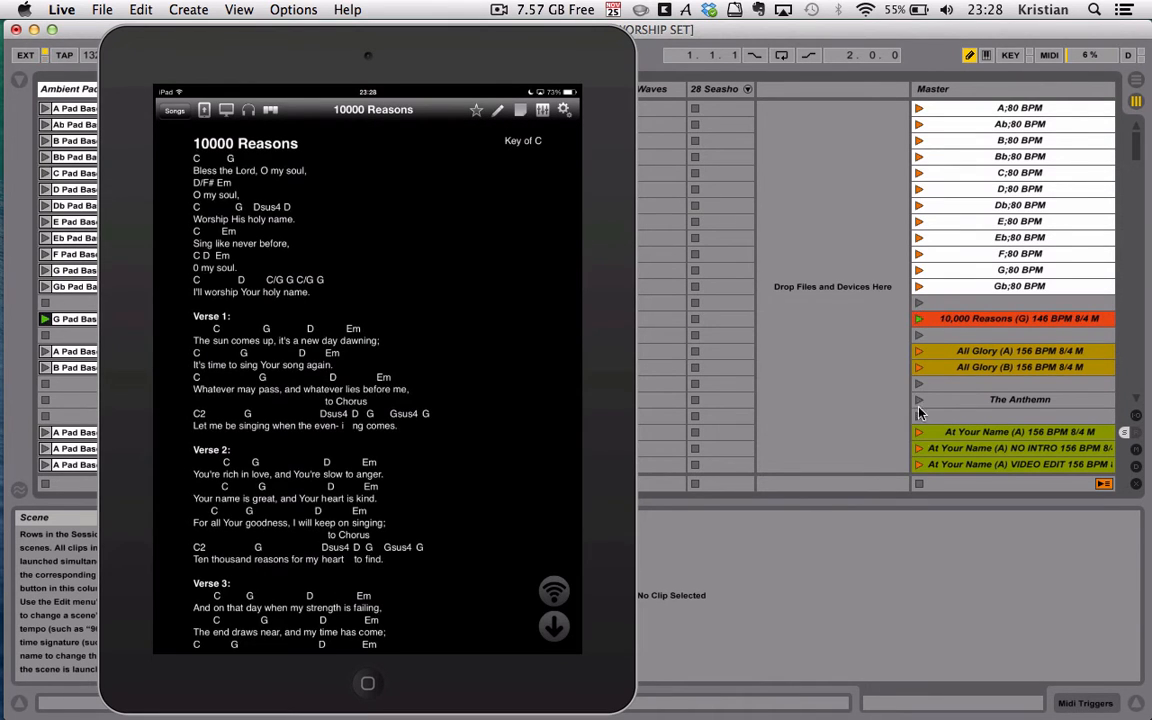
- Launch the At Your Name (A) scene from the Master column
click(917, 432)
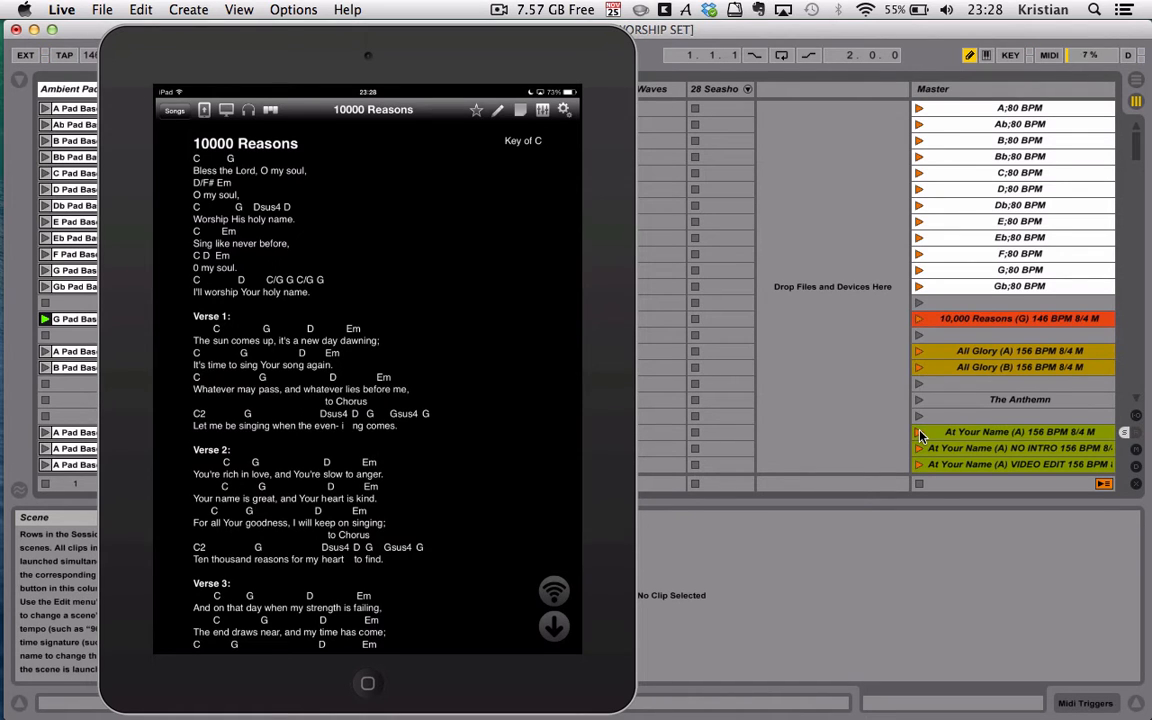
click(916, 432)
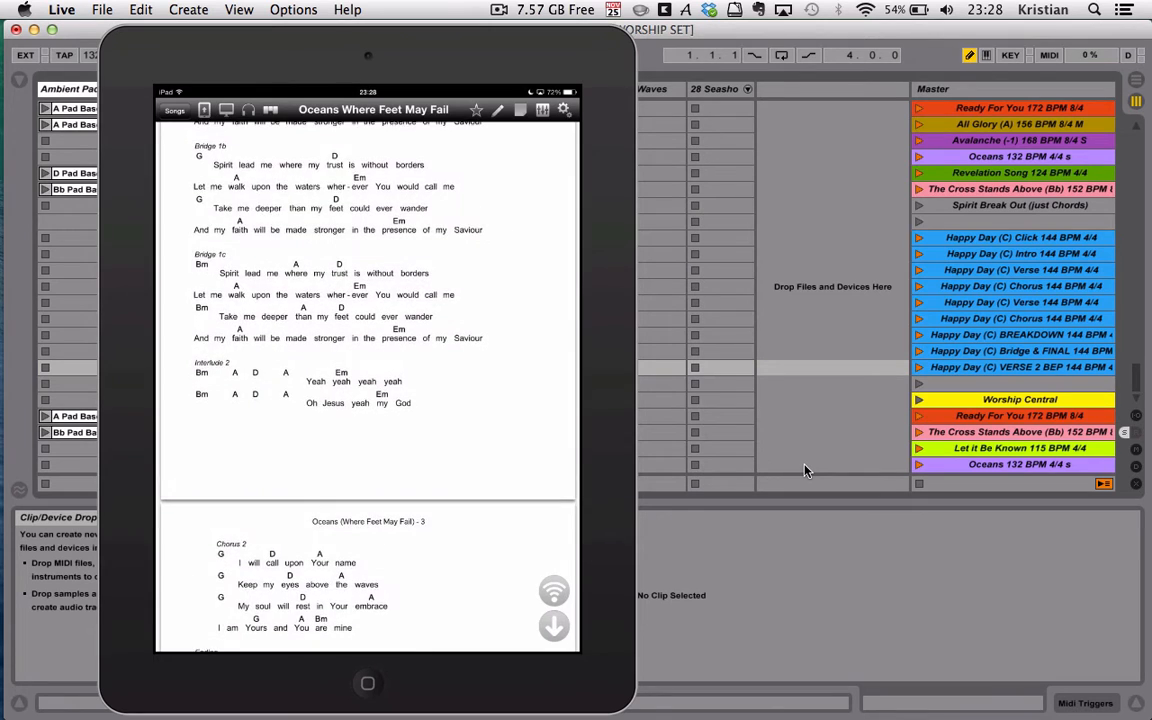
- Scroll through the Oceans (Where Feet May Fail) chart in OnSong
scroll(down, 3)
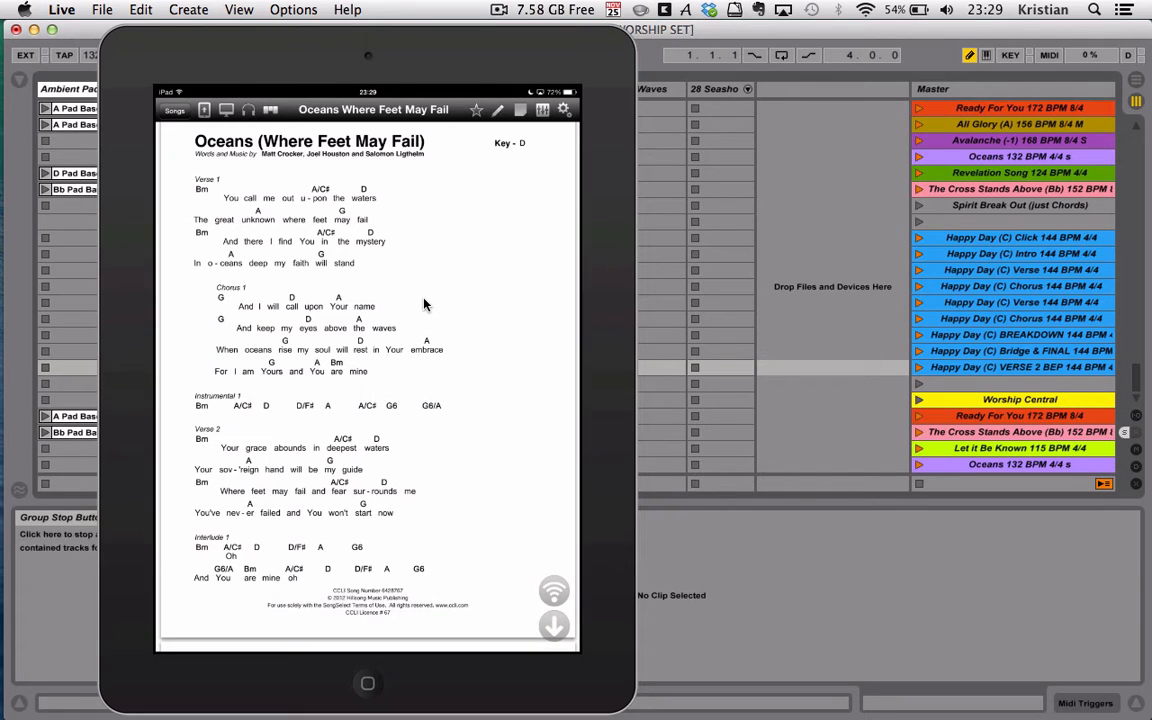
scroll(down, 3)
text(a)
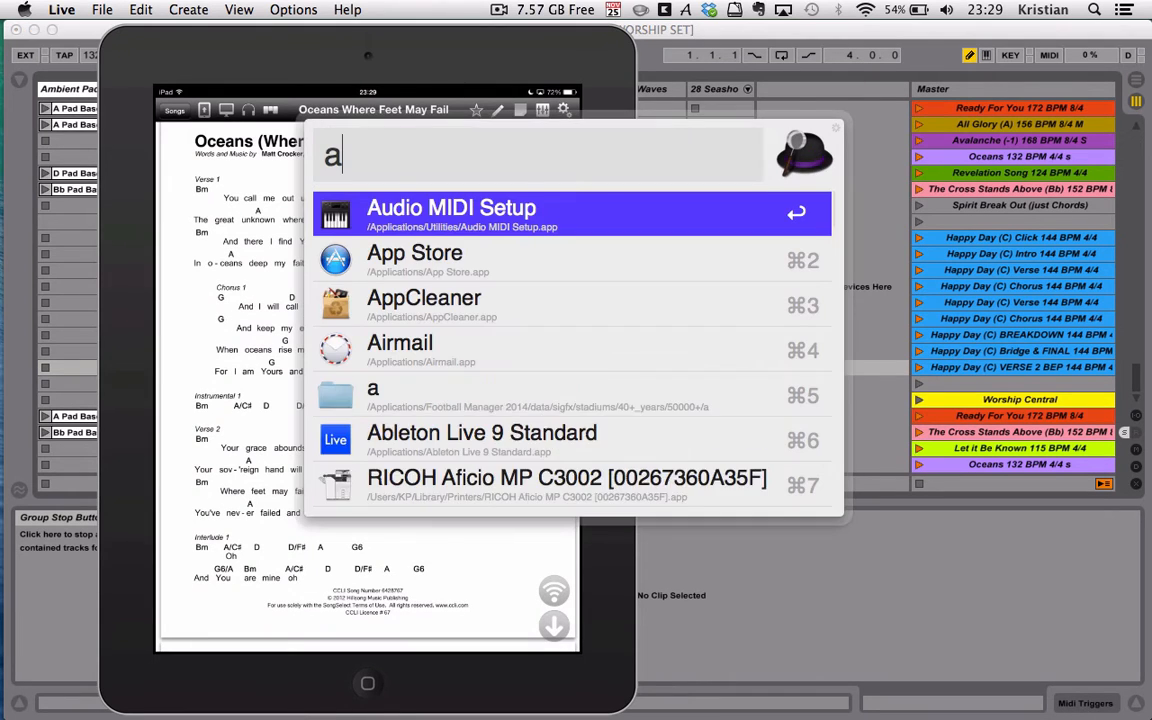
- Add the iPad to Audio MIDI Setup's network session, then close the setup windows
click(452, 207)
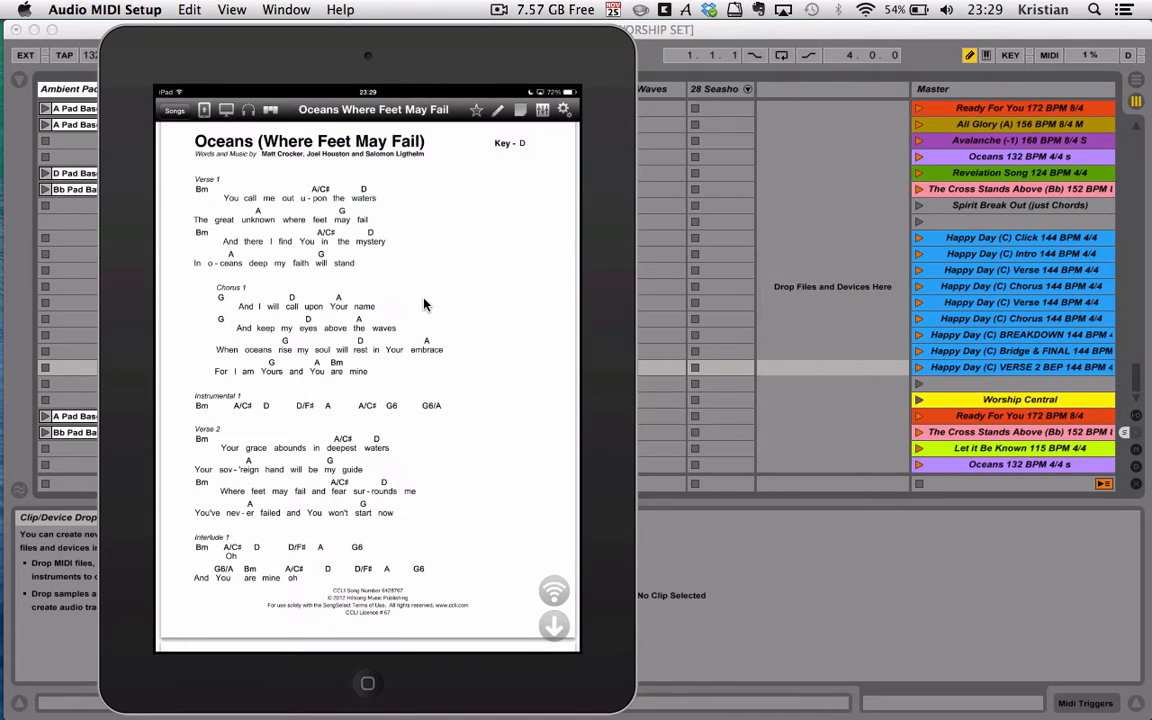
click(291, 9)
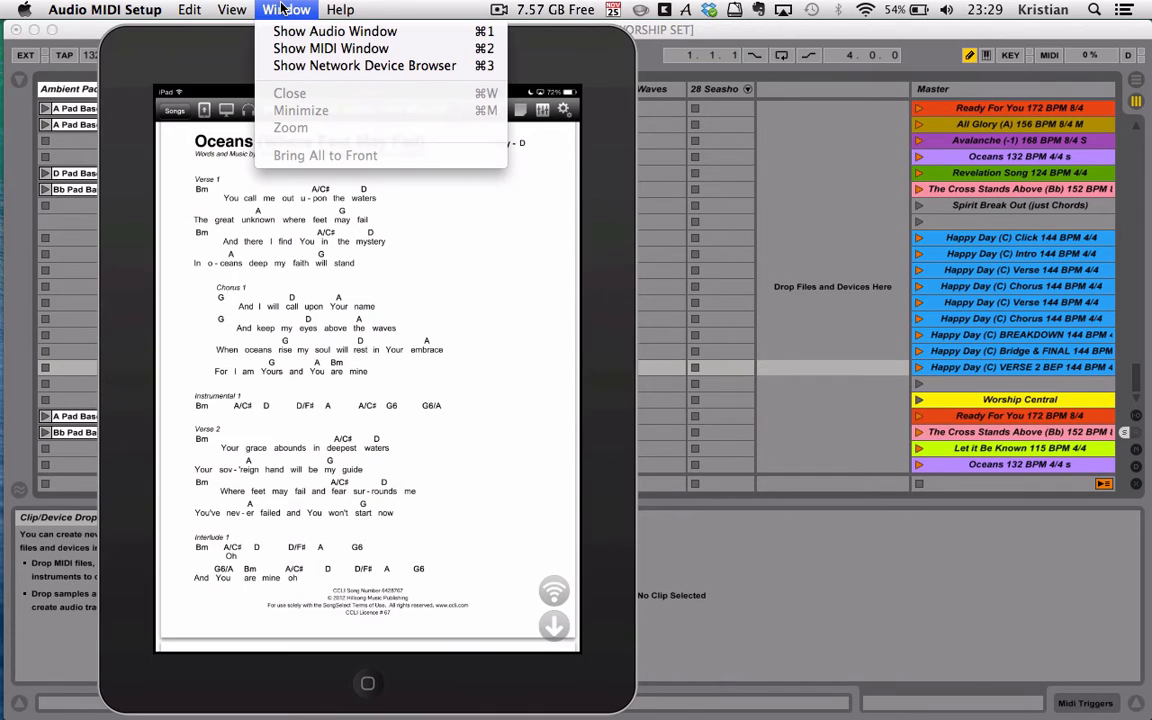
click(331, 48)
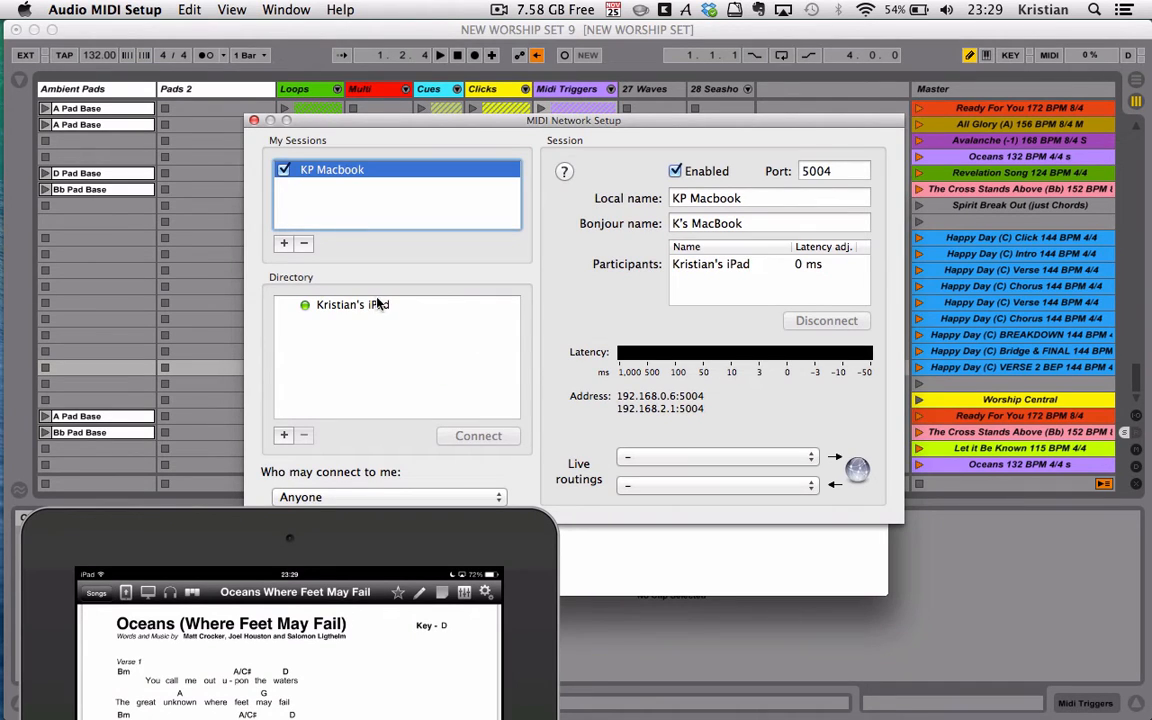
click(353, 305)
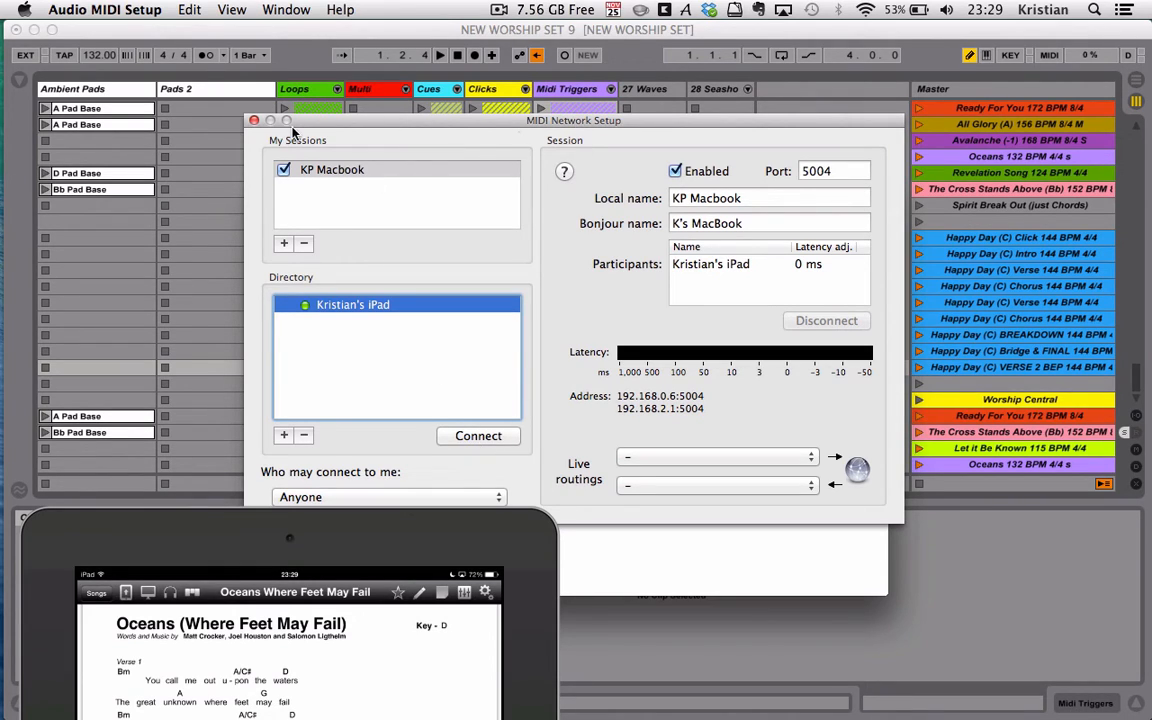
click(254, 120)
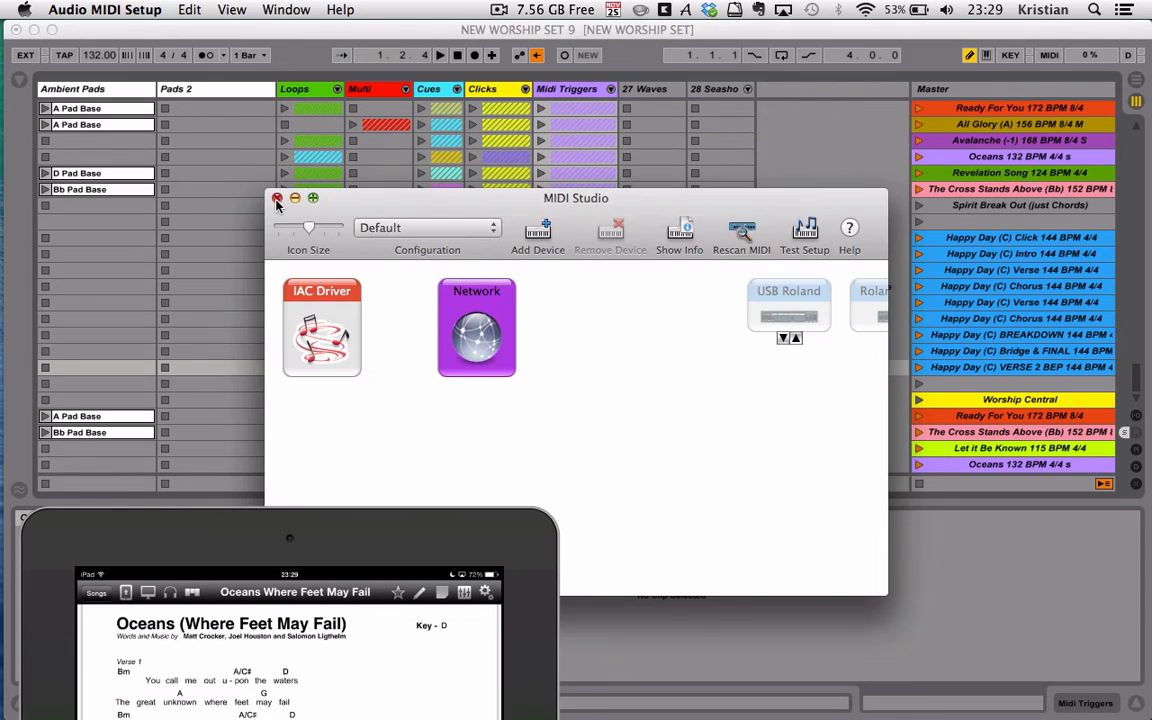
click(277, 198)
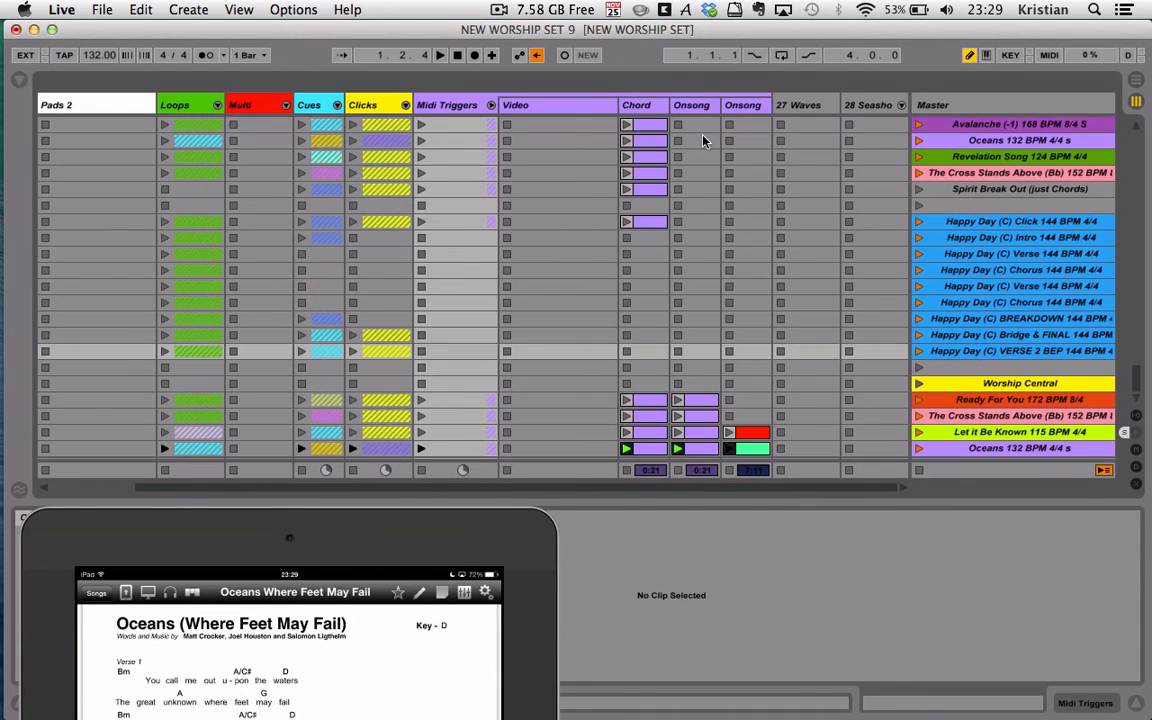
- Open OnSong's MIDI Settings from Editors > MIDI, showing MIDI enabled
click(692, 400)
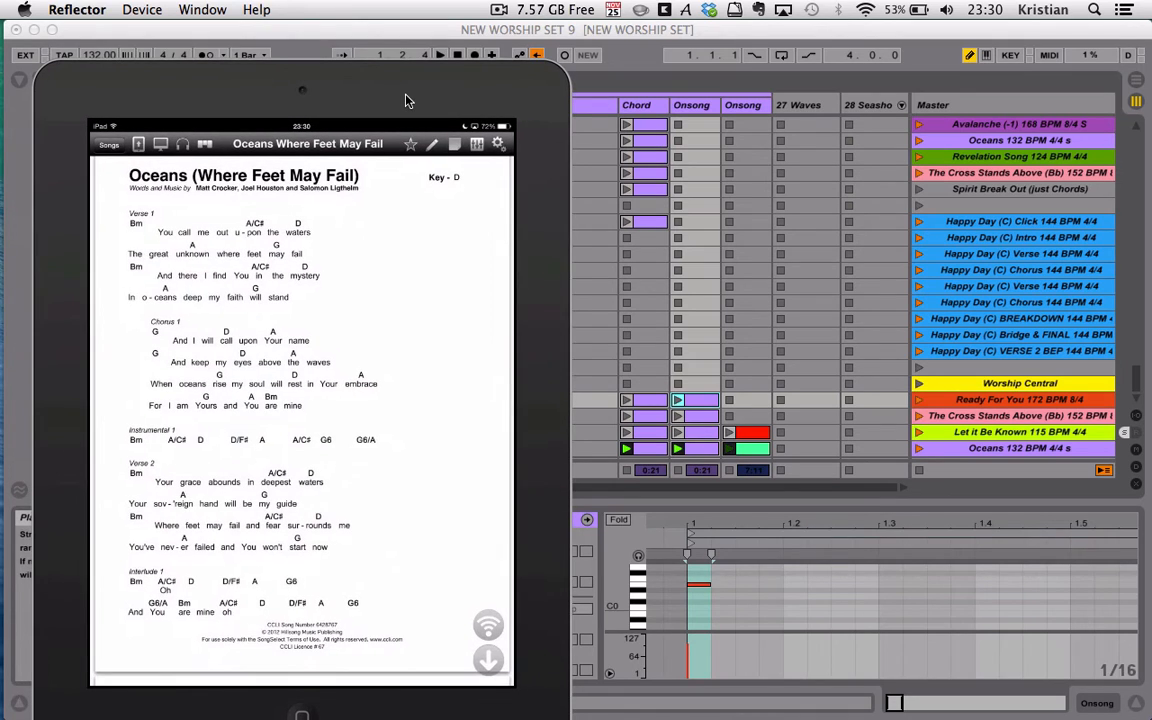
click(498, 143)
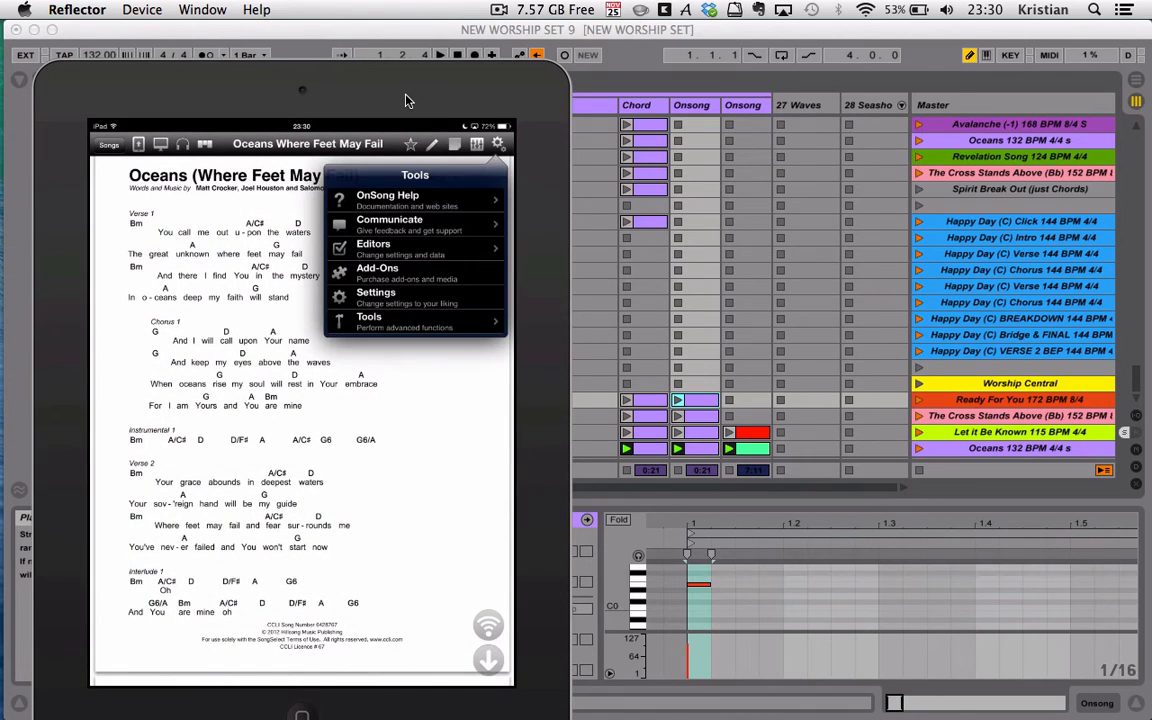
click(373, 247)
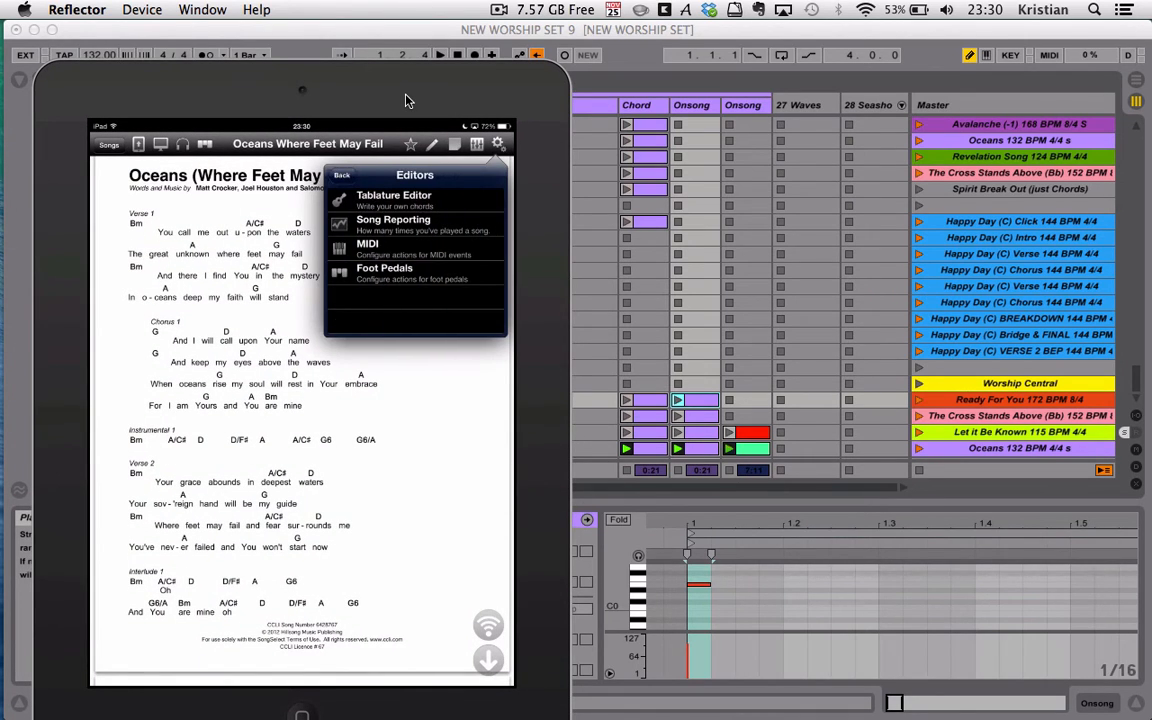
click(368, 243)
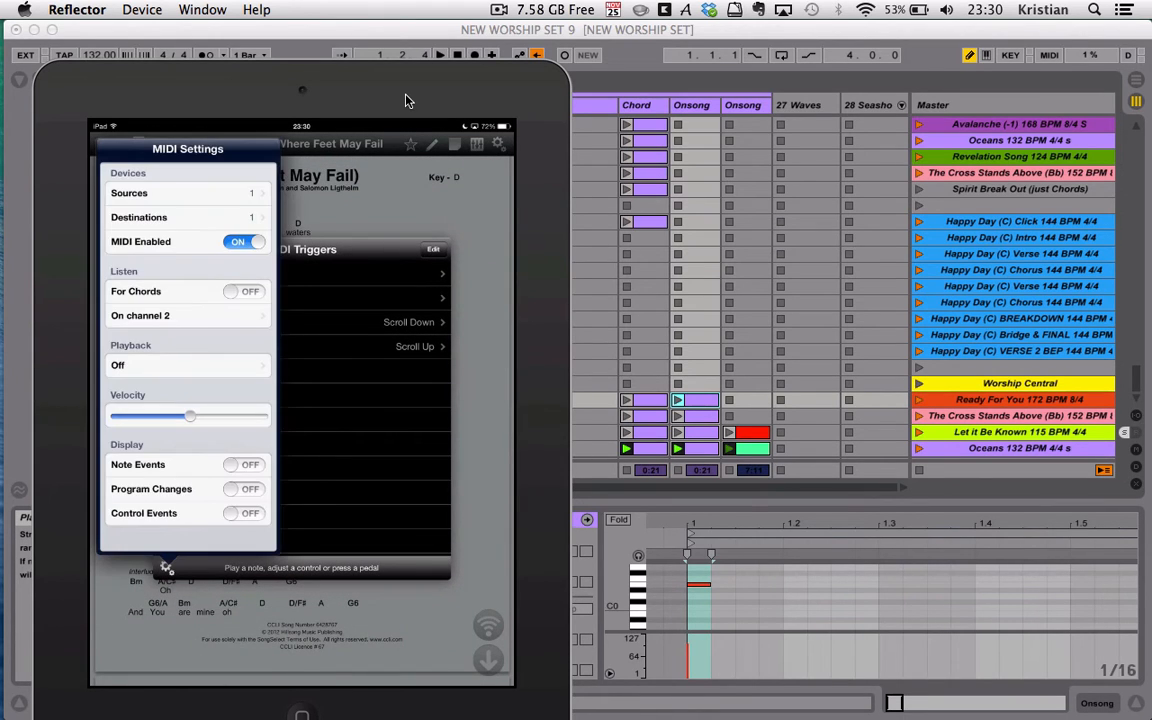
click(242, 464)
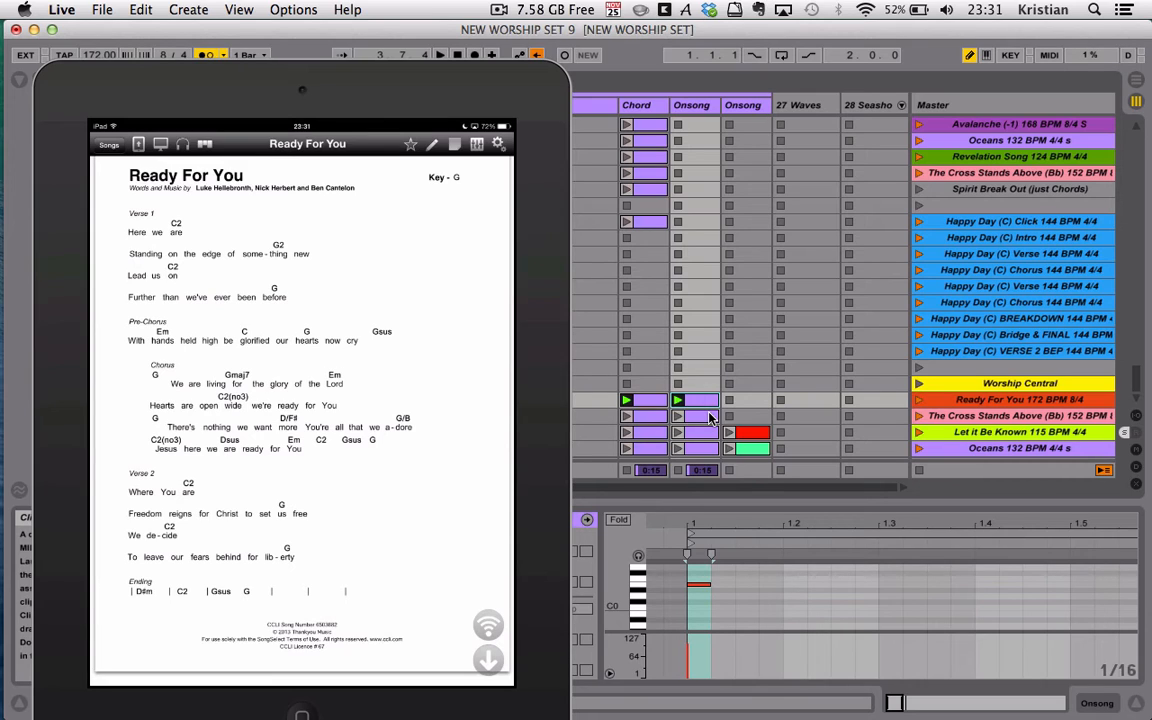
mouse_move(715, 403)
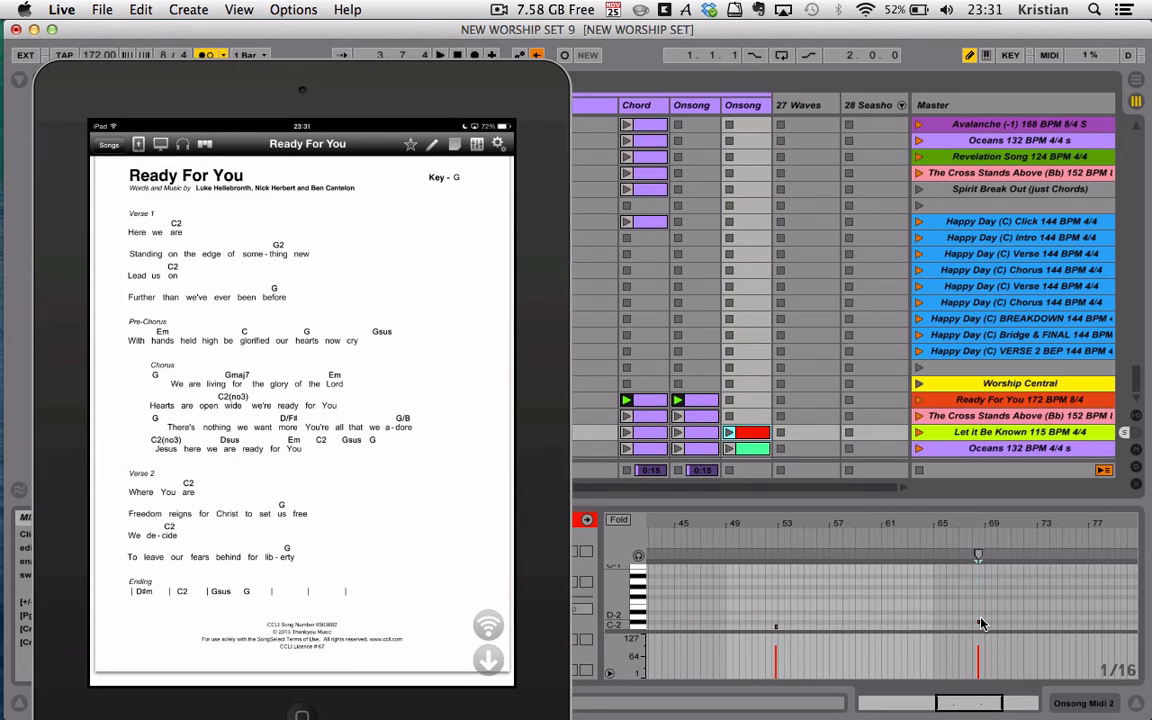
- Open OnSong's editors menu over the Ready For You chart
click(498, 143)
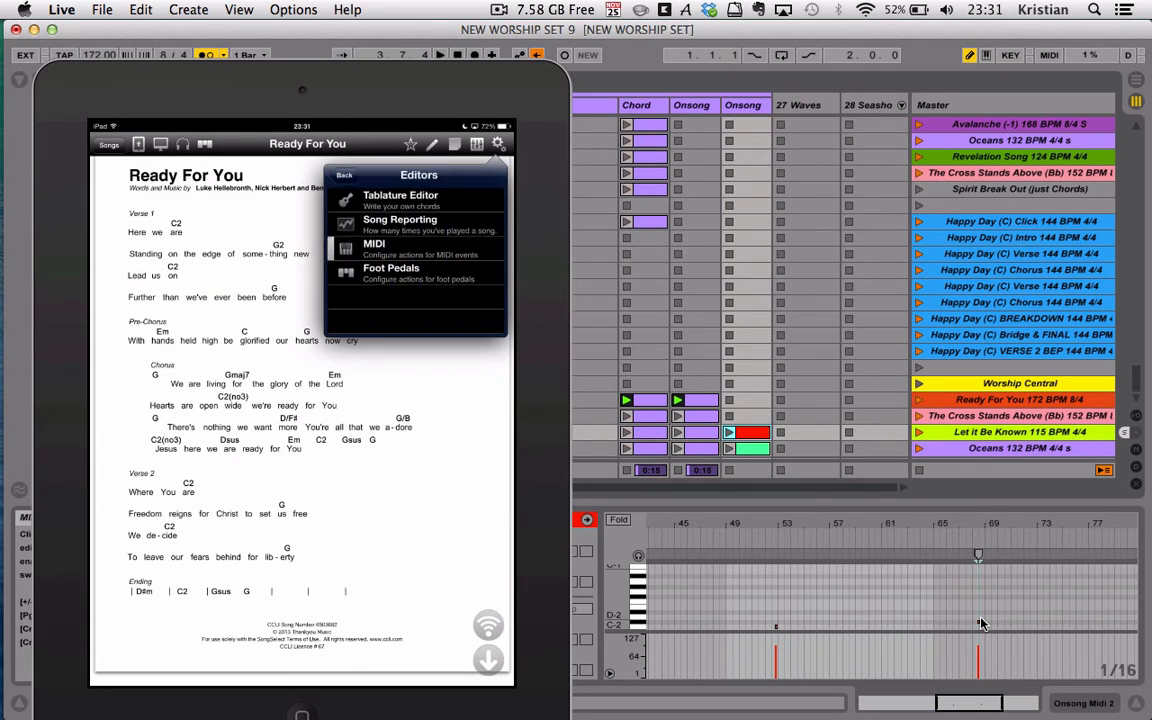
- Review OnSong's MIDI triggers list, then close it to reveal Let It Be Known
click(368, 248)
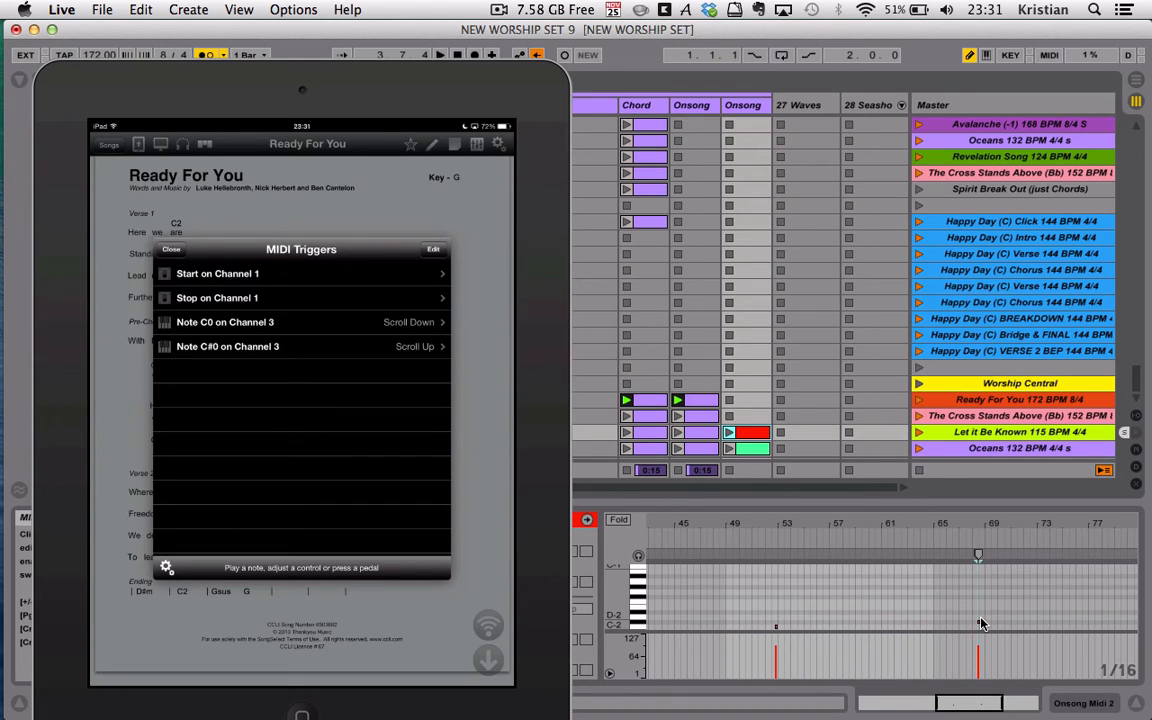
click(171, 249)
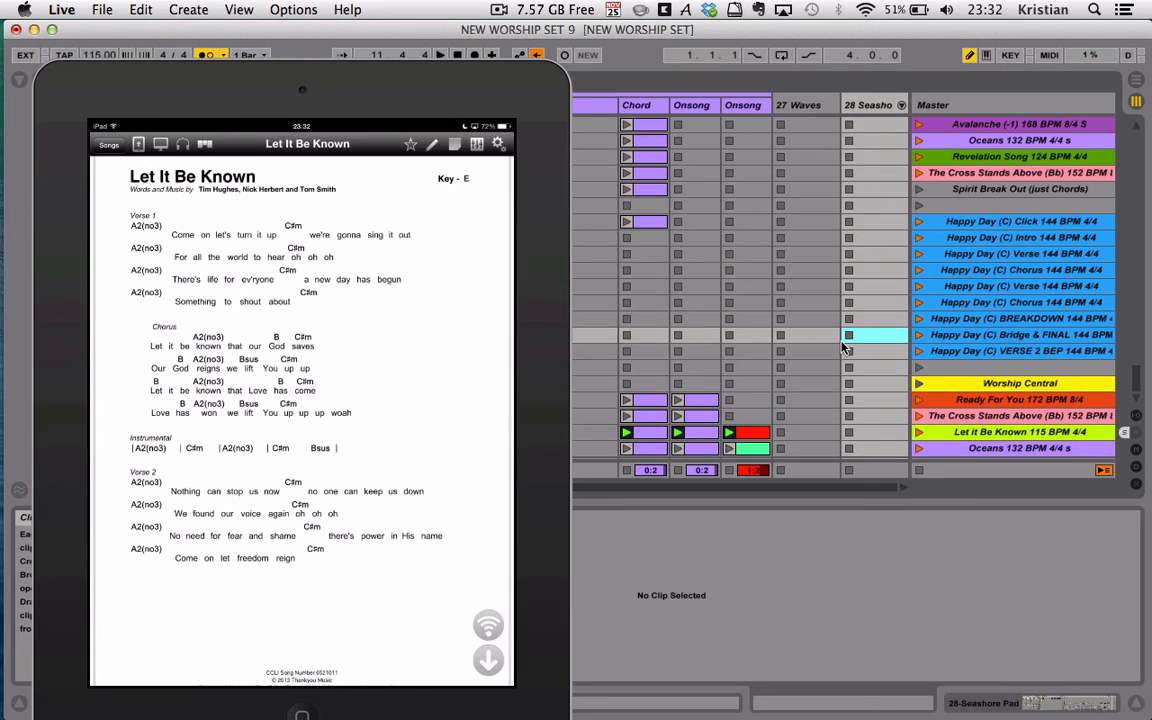
- Recheck OnSong's MIDI triggers, then launch The Cross Stands Above (Bb) scene
click(498, 143)
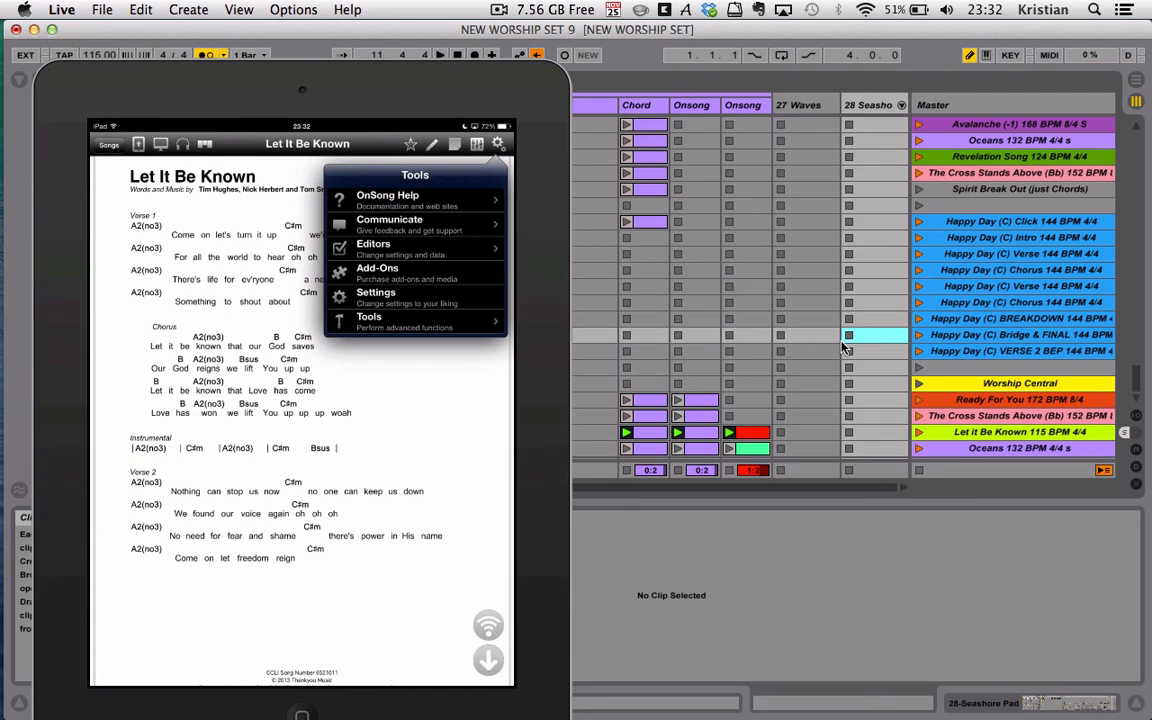
click(373, 248)
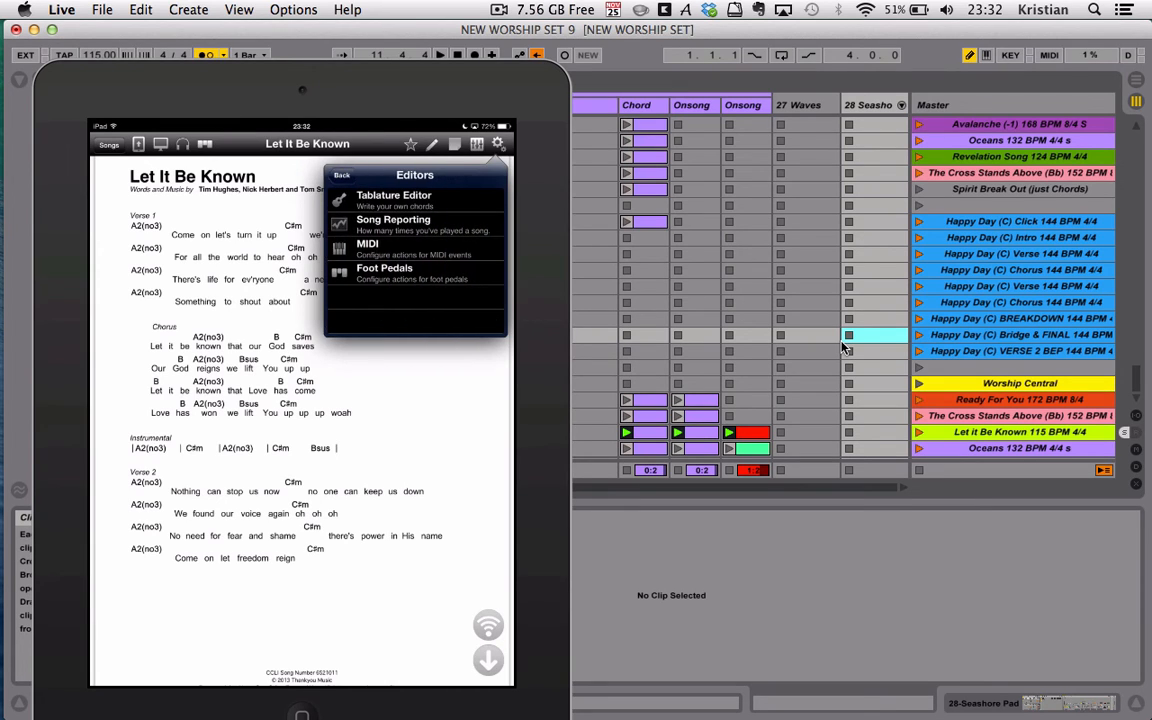
click(367, 243)
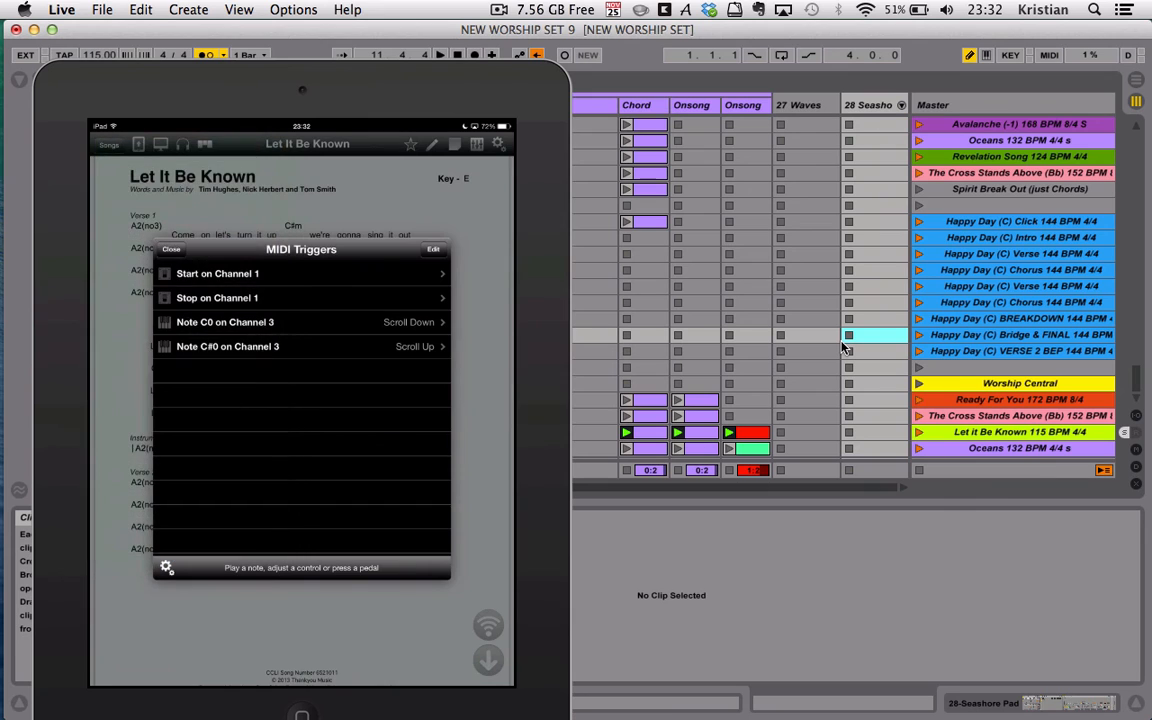
click(170, 249)
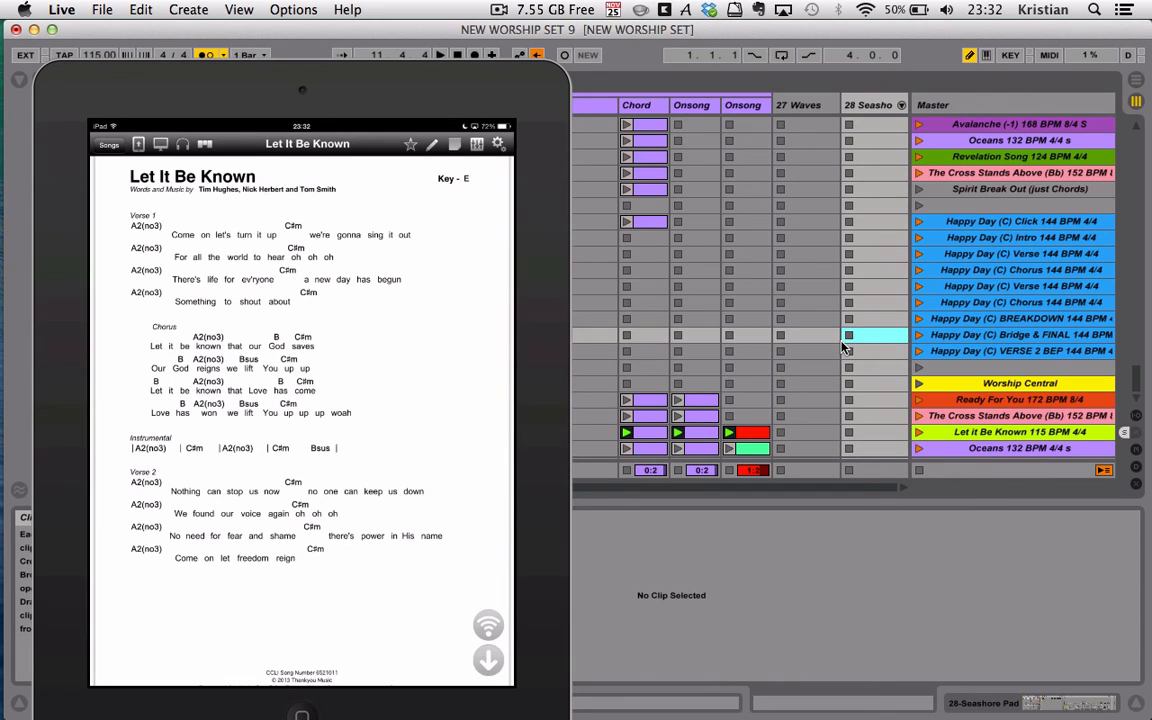
click(916, 416)
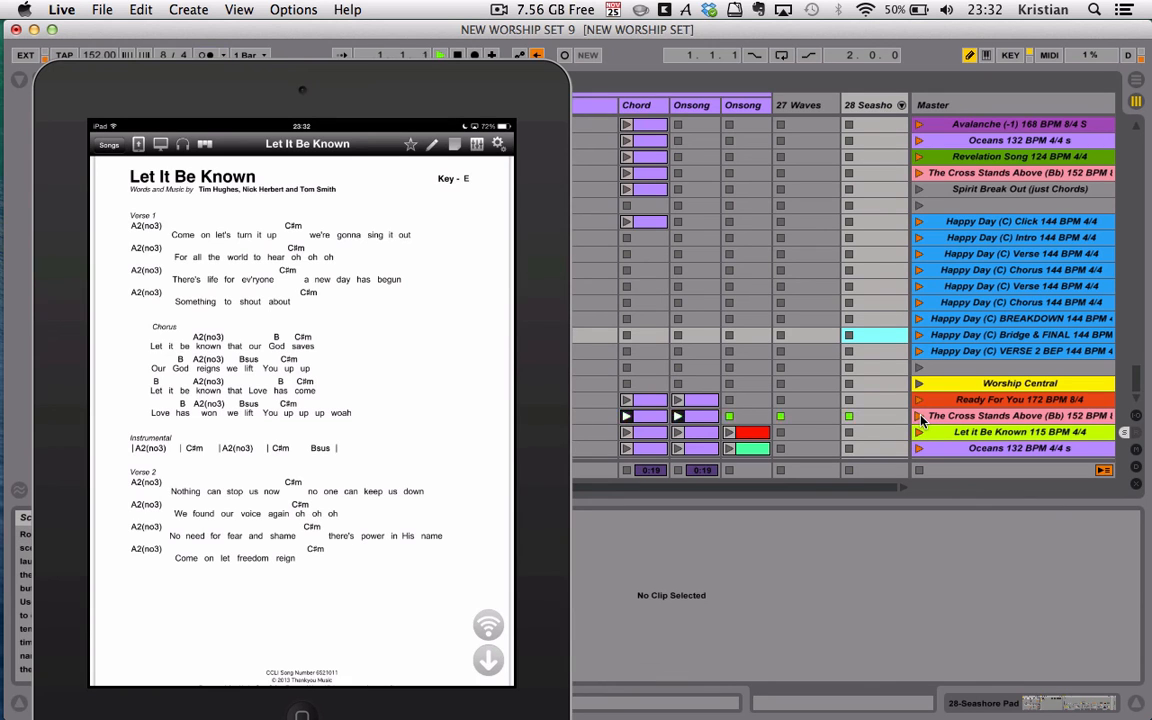